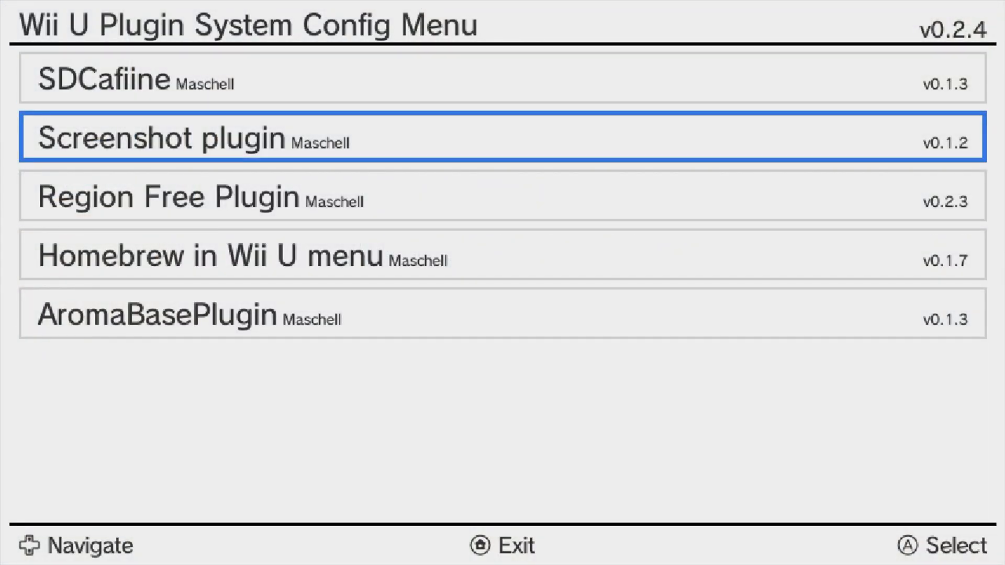
Browse the SDCafiine and Region Free Plugin settings, then return to the installed plugins list.
key(up)
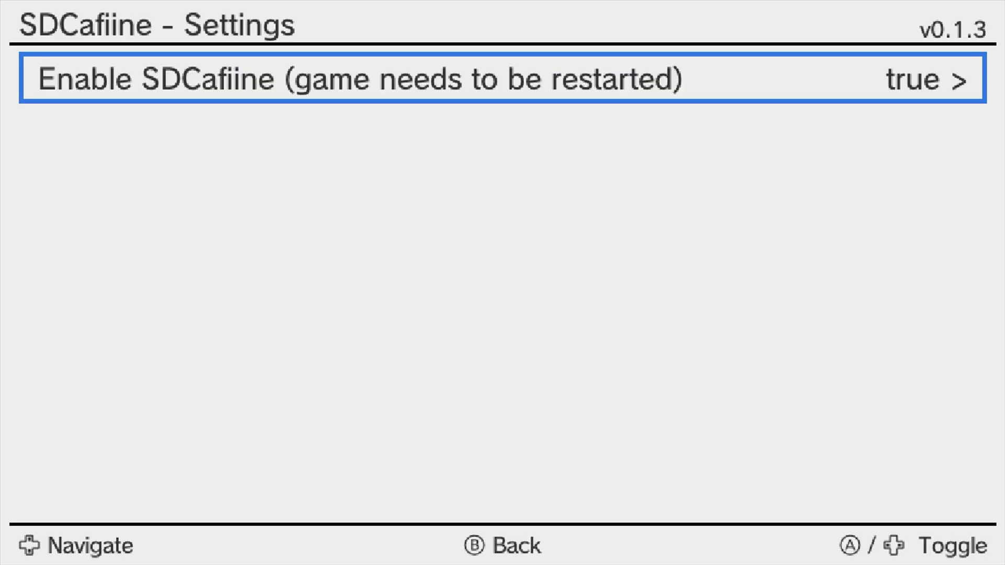
key(A)
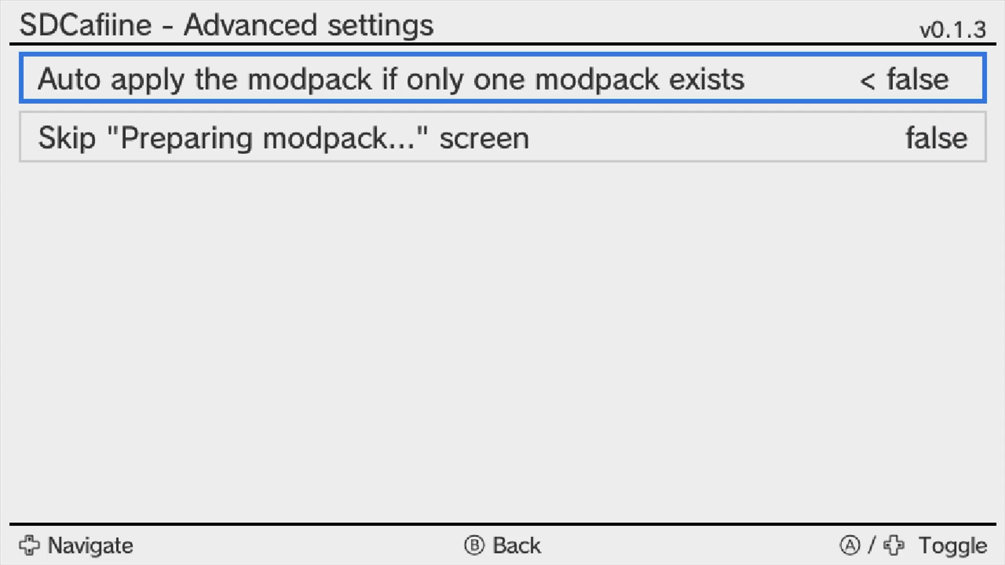
key(B)
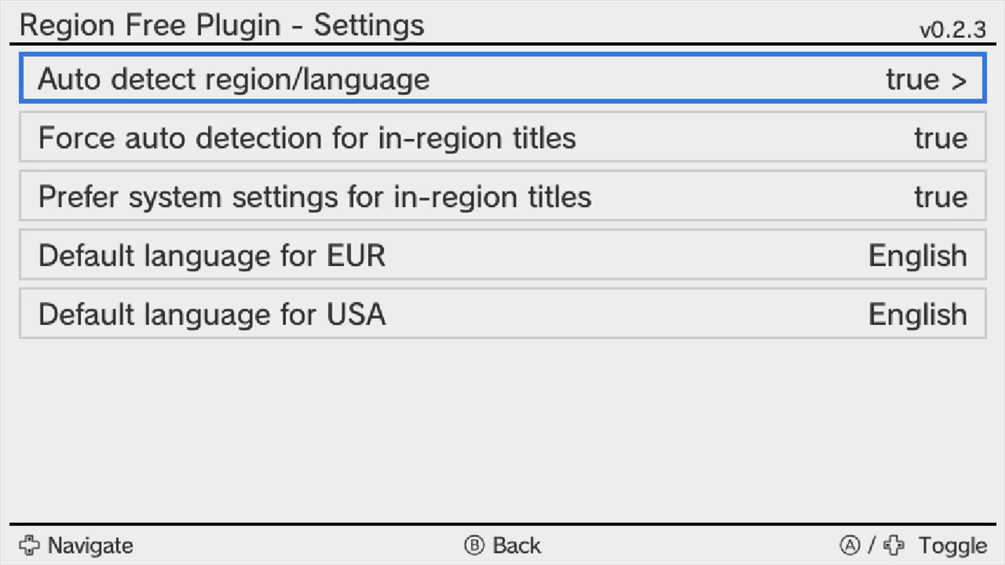
key(b)
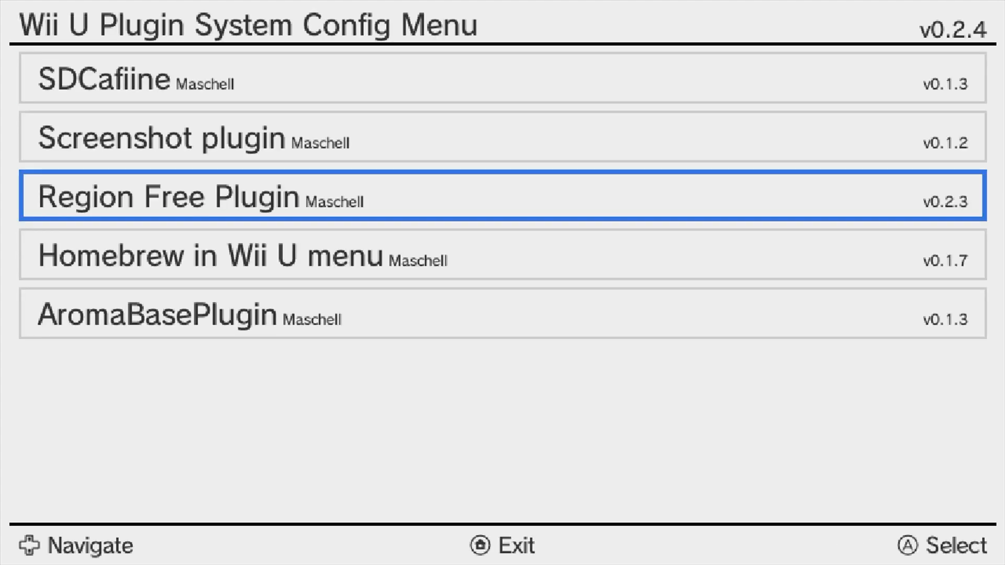
key(Down)
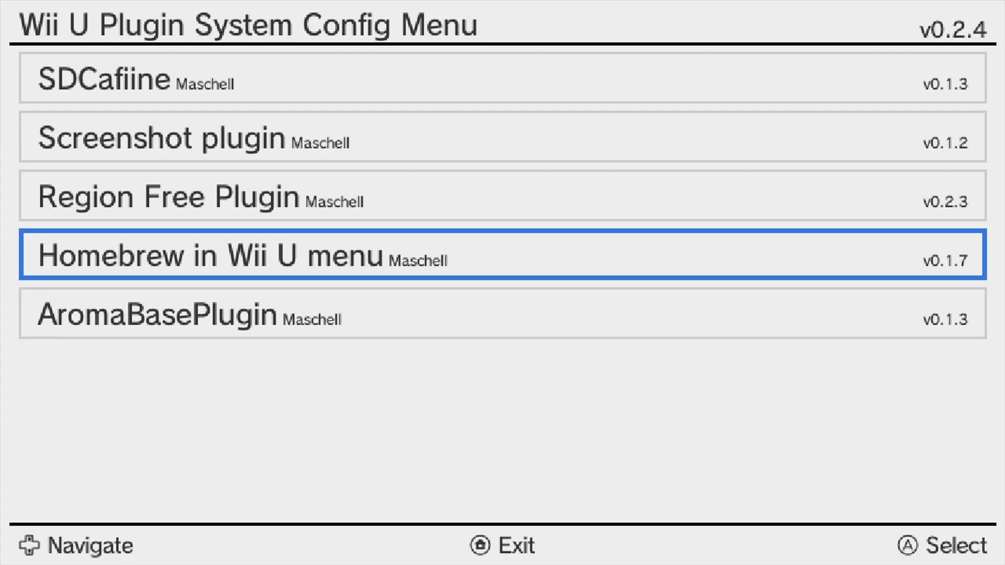
key(Up)
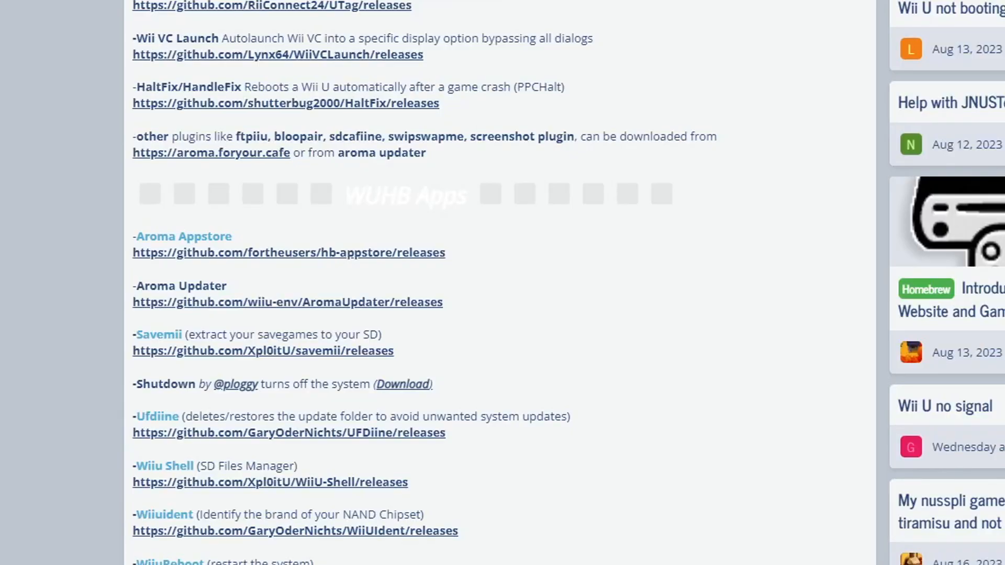
Scroll the GBAtemp Aroma plugin list and open the Wii U Time Sync GitHub releases page.
scroll(up, 3)
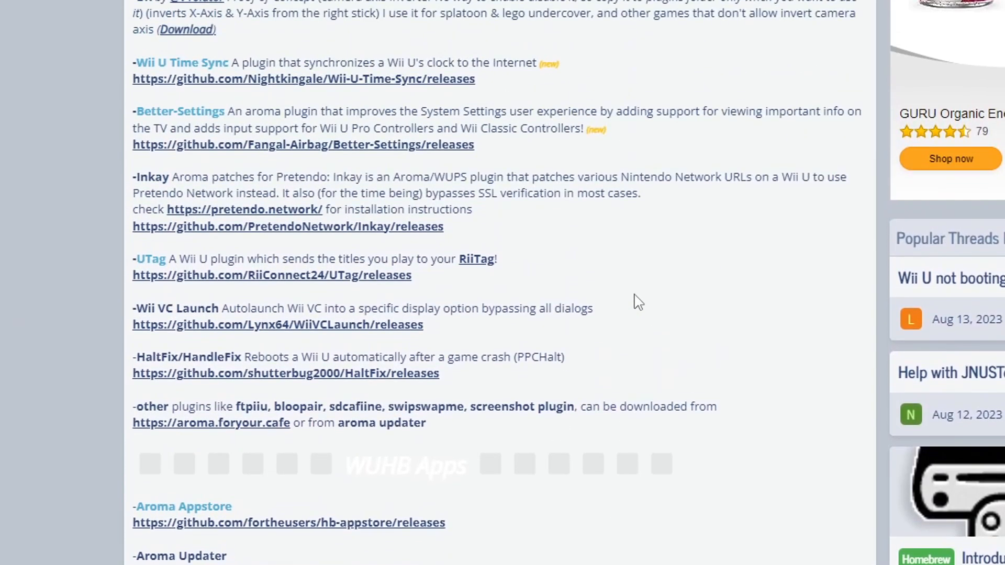
scroll(up, 3)
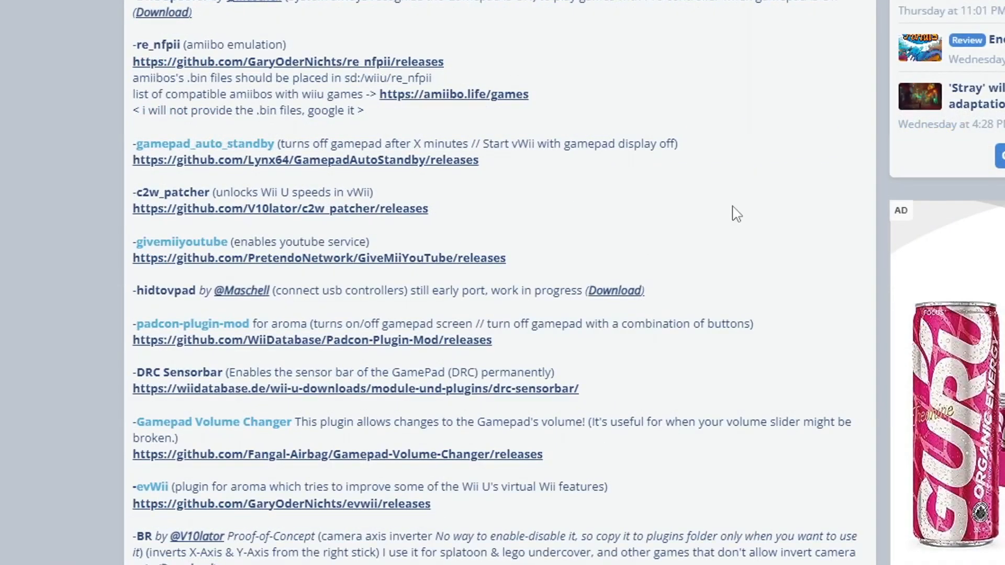
scroll(down, 3)
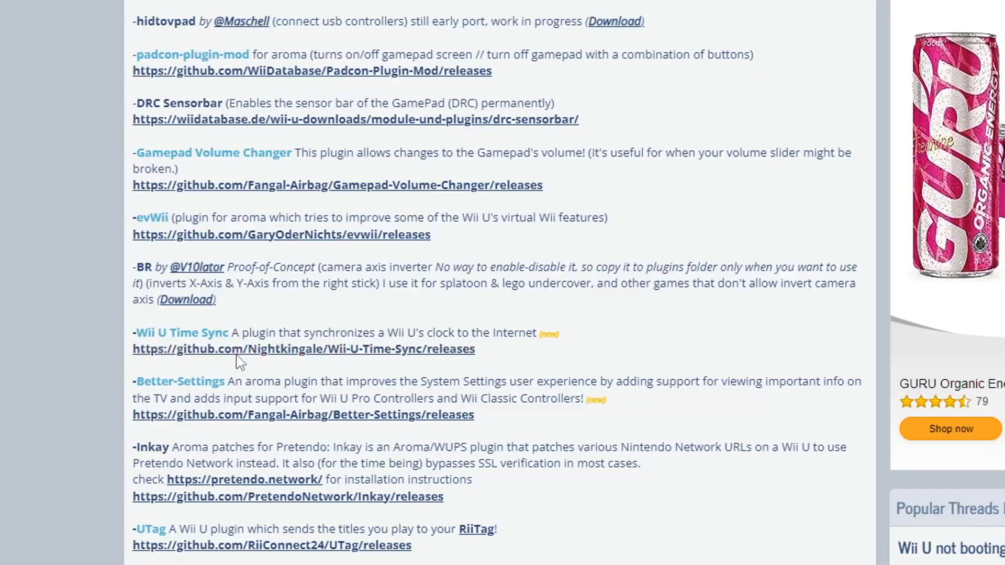
click(304, 349)
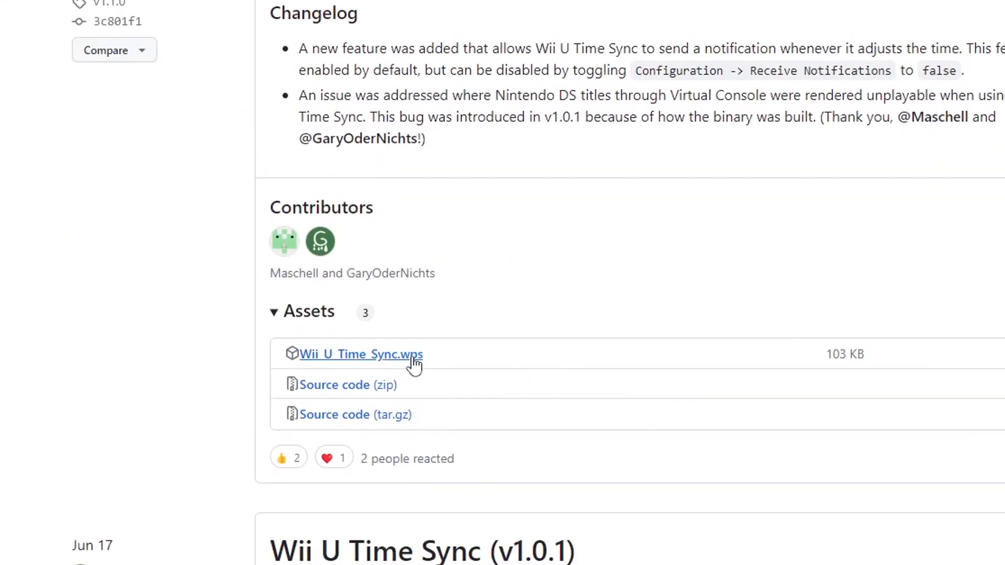
mouse_move(409, 364)
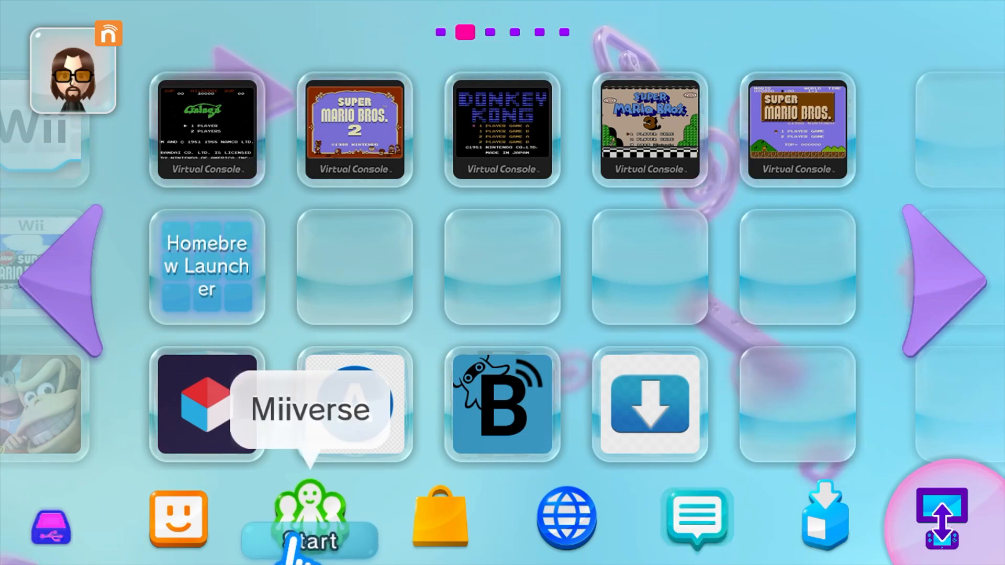
mouse_move(649, 404)
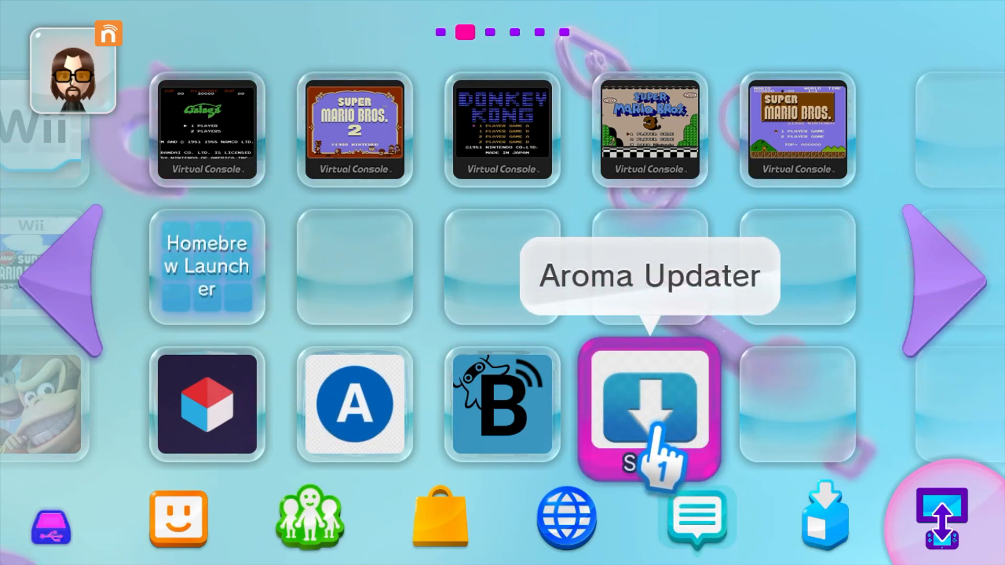
Start Aroma Updater from its icon on the Wii U Menu home screen.
click(649, 408)
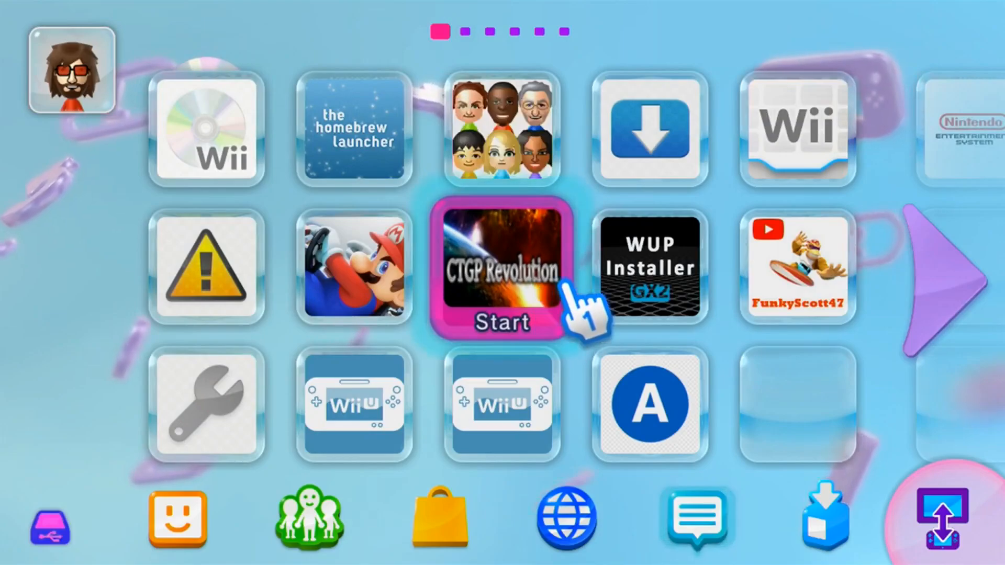
mouse_move(599, 363)
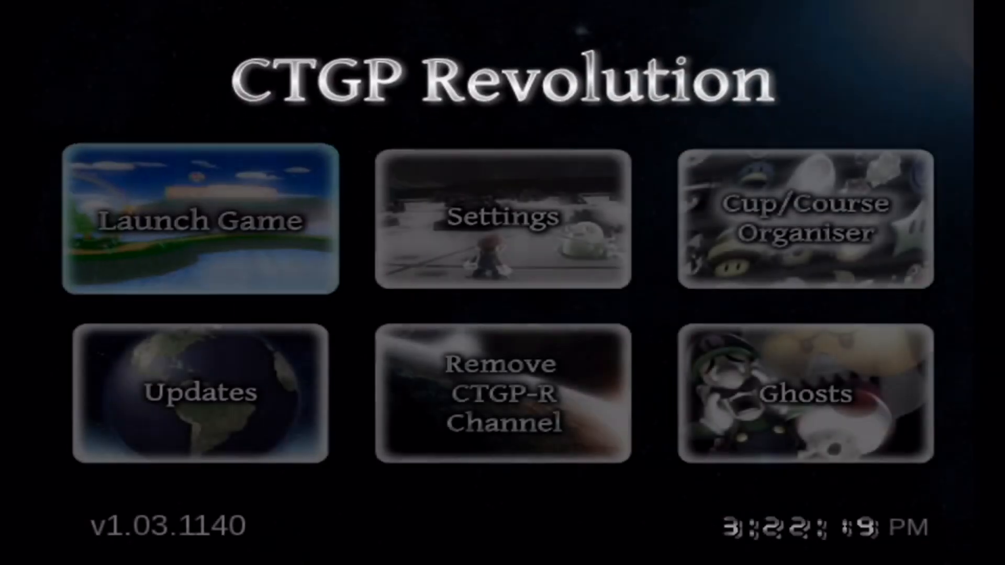
Choose Launch Game in the CTGP Revolution channel so the disc check begins.
click(201, 221)
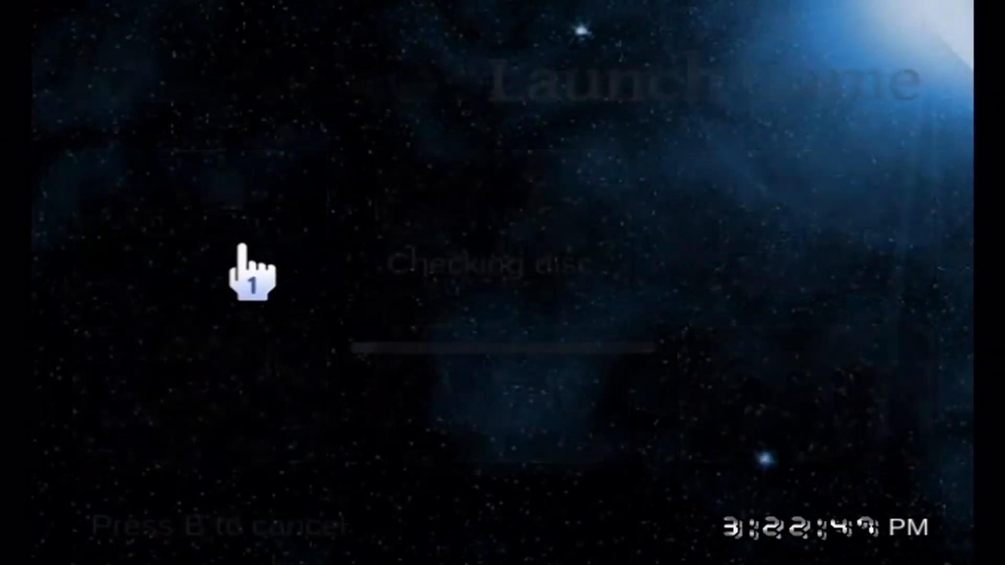